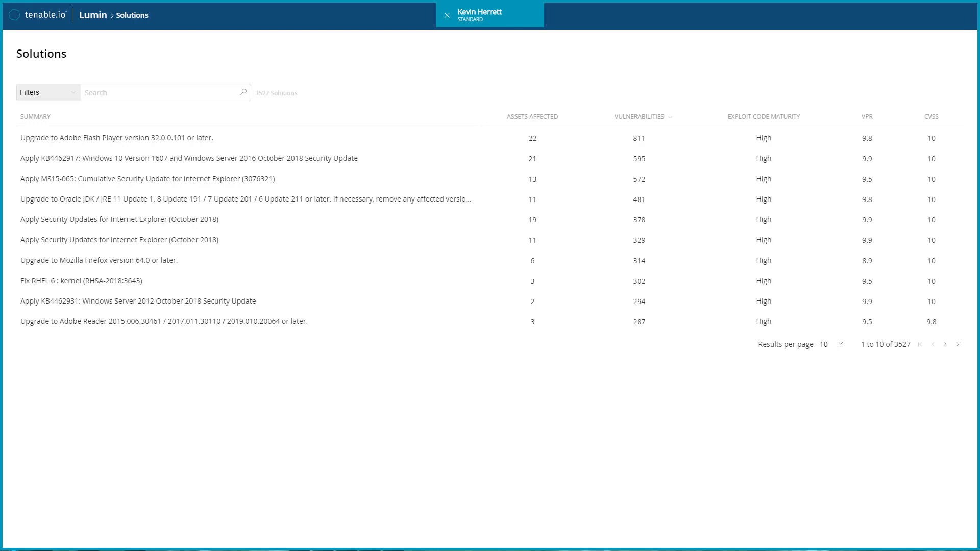
- Filter the Solutions list to Tag: Business Unit contains Research and apply it
{"action": "left_click", "coordinate": [44, 92]}
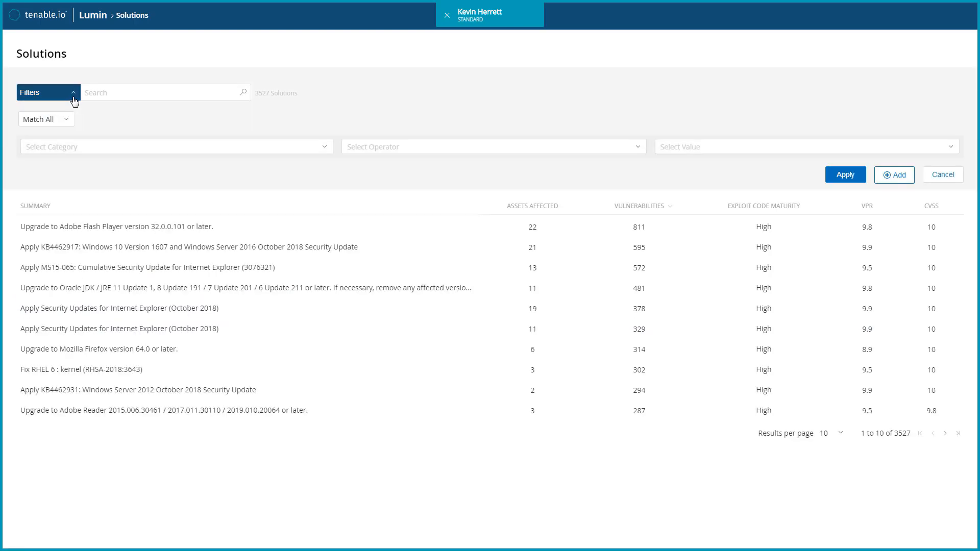
{"action": "left_click", "coordinate": [176, 147]}
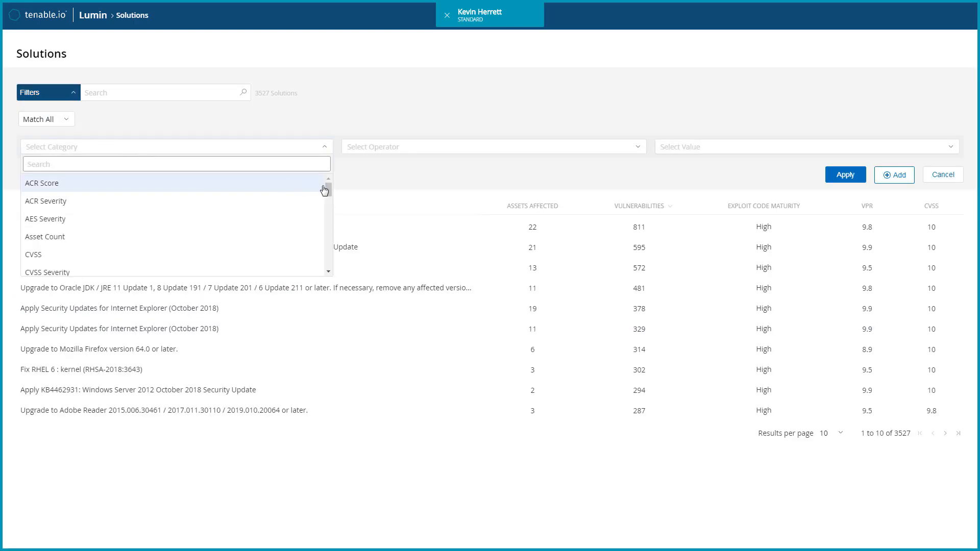
{"action": "scroll", "scroll_direction": "down", "scroll_amount": 3}
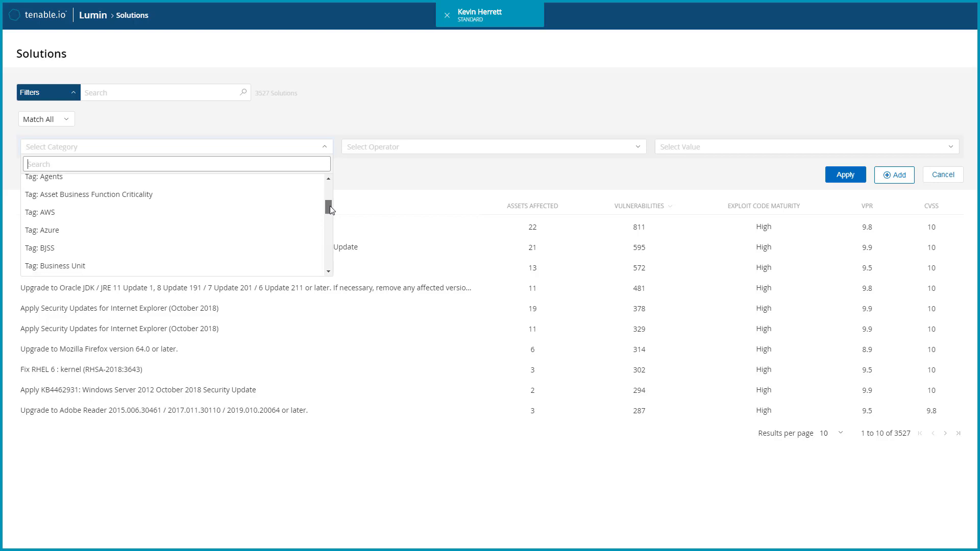
{"action": "left_click", "coordinate": [54, 265]}
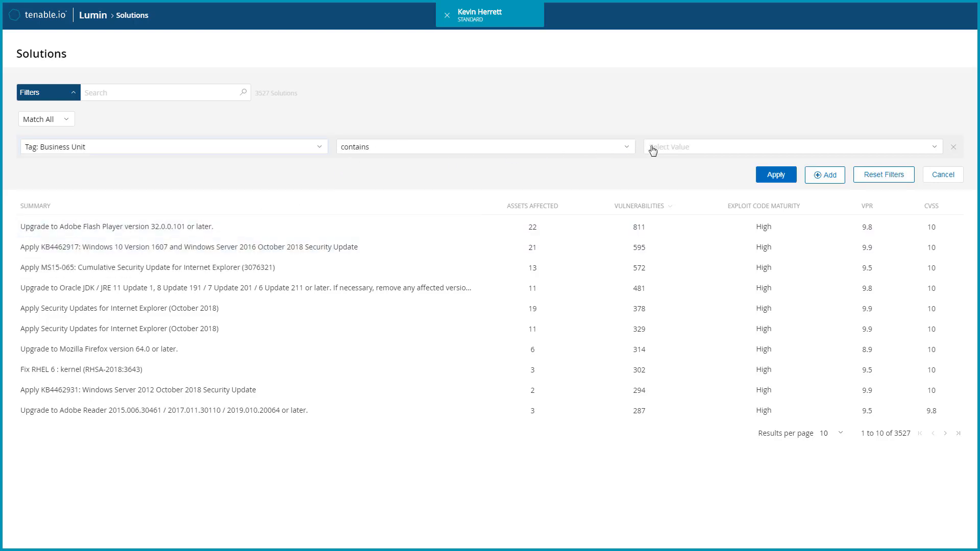
{"action": "left_click", "coordinate": [791, 147]}
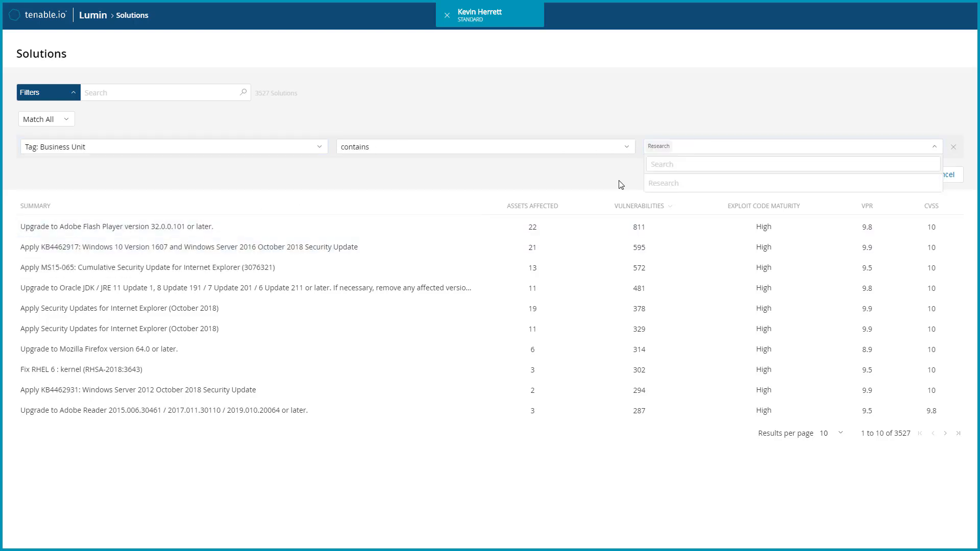
{"action": "left_click", "coordinate": [664, 183]}
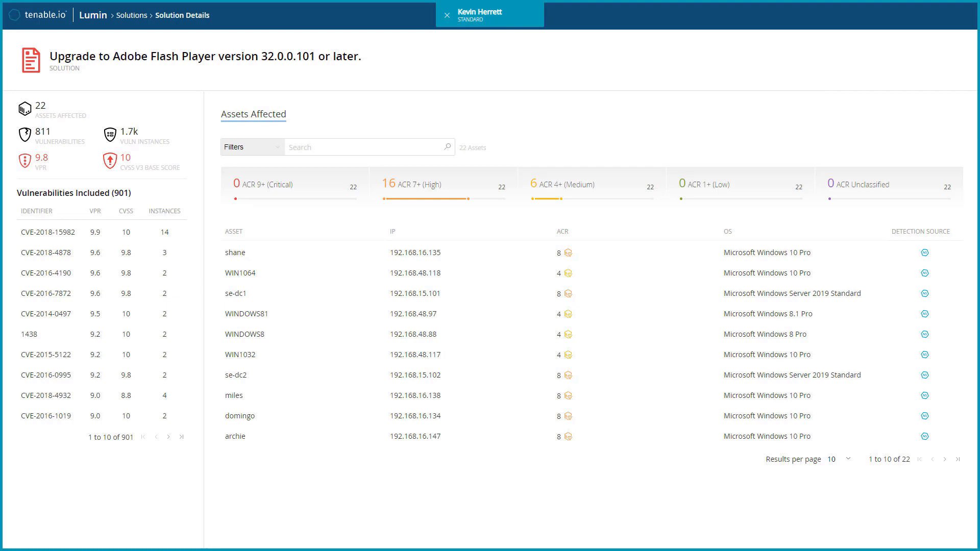
{"action": "left_click", "coordinate": [443, 185]}
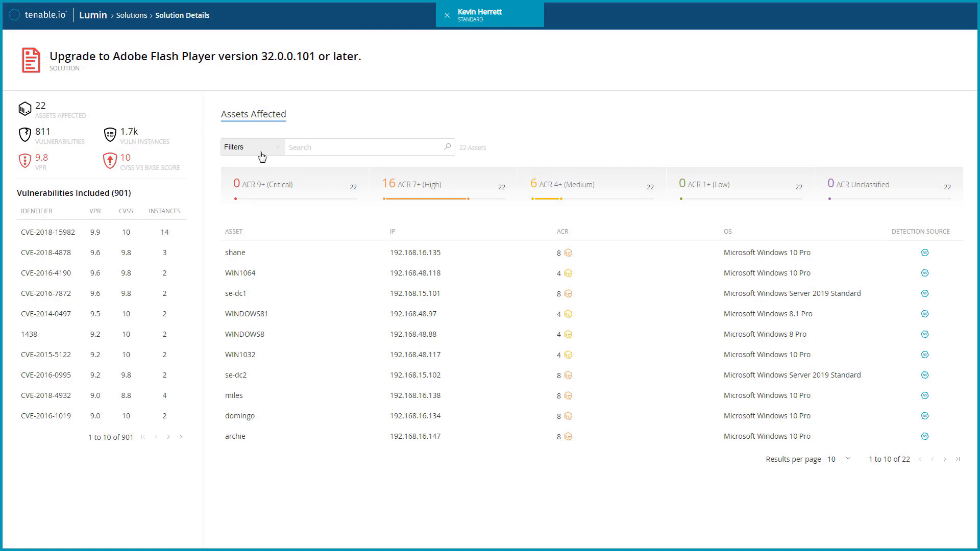
- Filter the Flash Player solution's affected assets to ACR Severity equal to High
{"action": "left_click", "coordinate": [248, 147]}
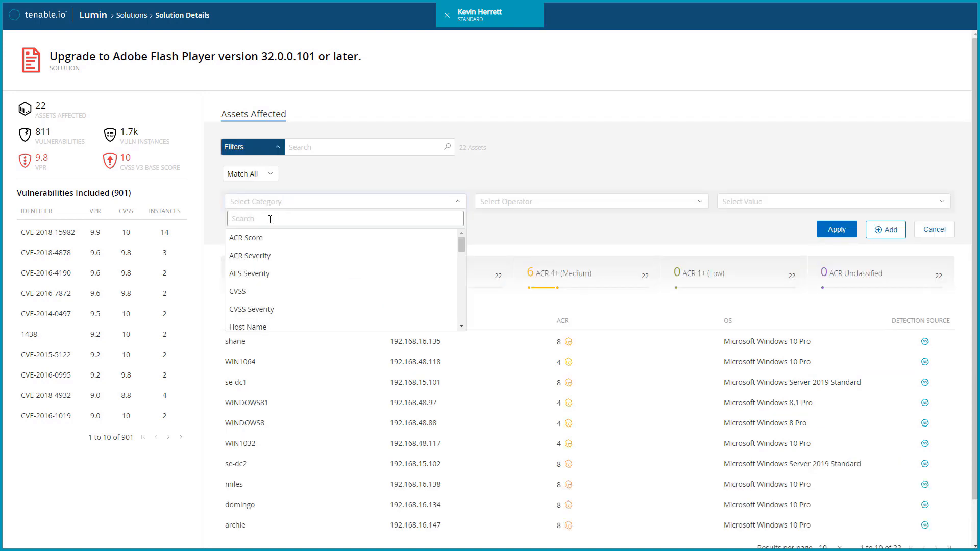
{"action": "left_click", "coordinate": [250, 255]}
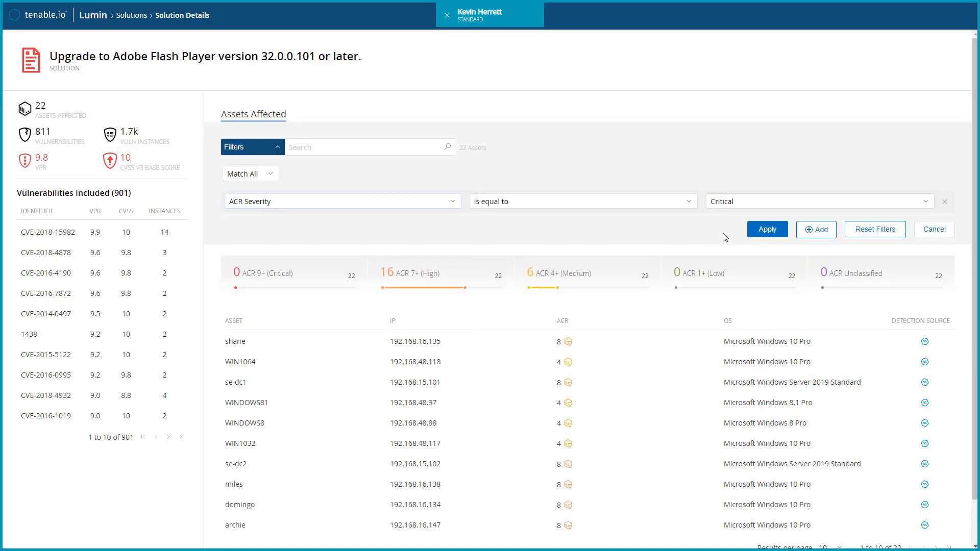
{"action": "left_click", "coordinate": [813, 200]}
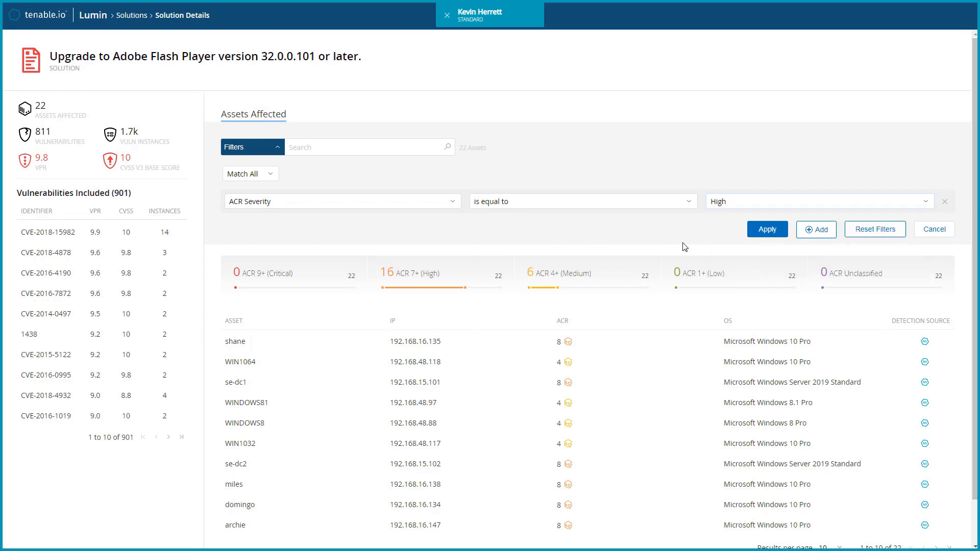
{"action": "left_click", "coordinate": [767, 229]}
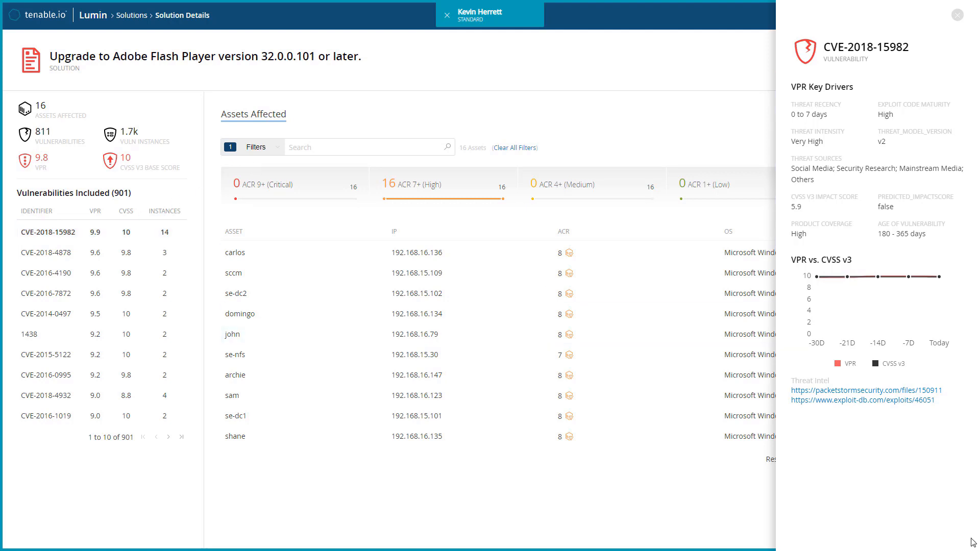
{"action": "left_click", "coordinate": [956, 15]}
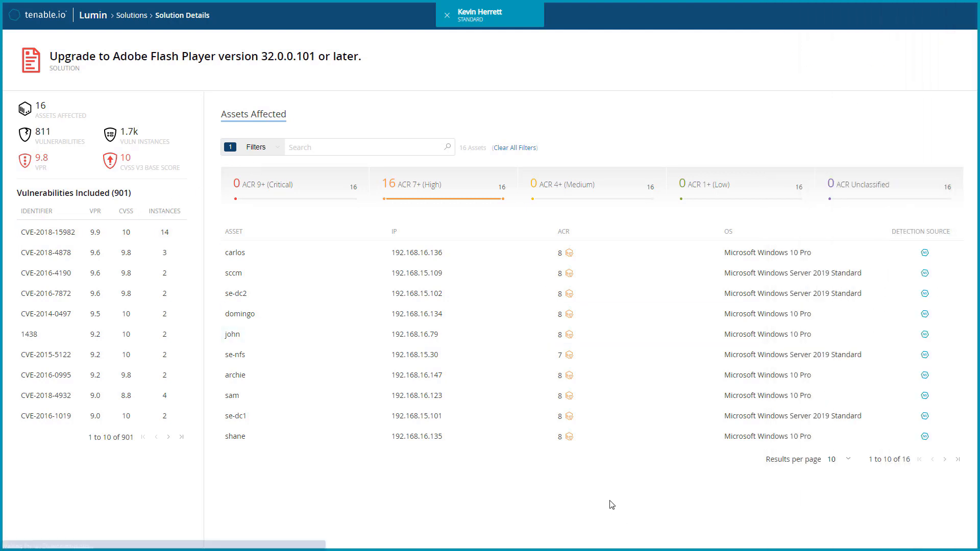
- View the carlos asset's details and its nine Flash Player vulnerabilities, then return to the solution
{"action": "left_click", "coordinate": [234, 252]}
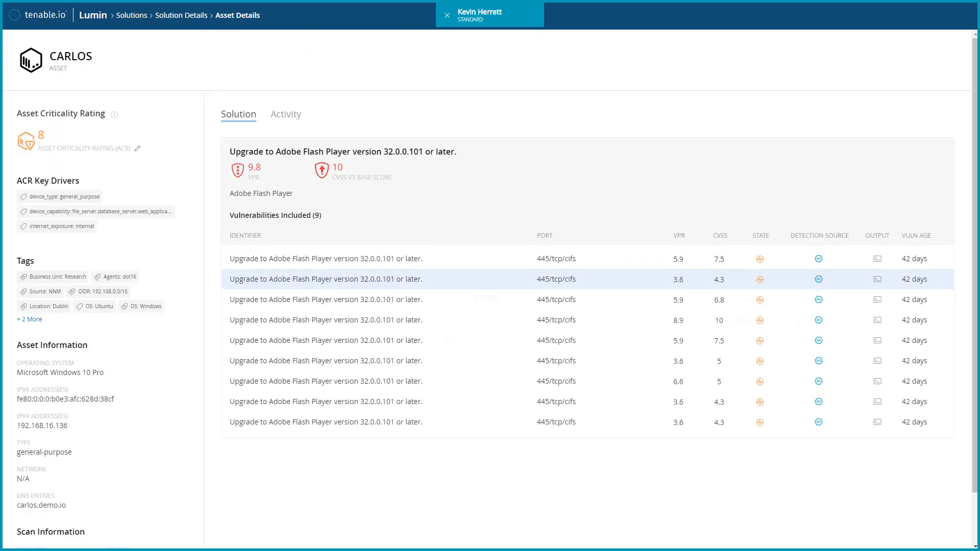
{"action": "mouse_move", "coordinate": [848, 321]}
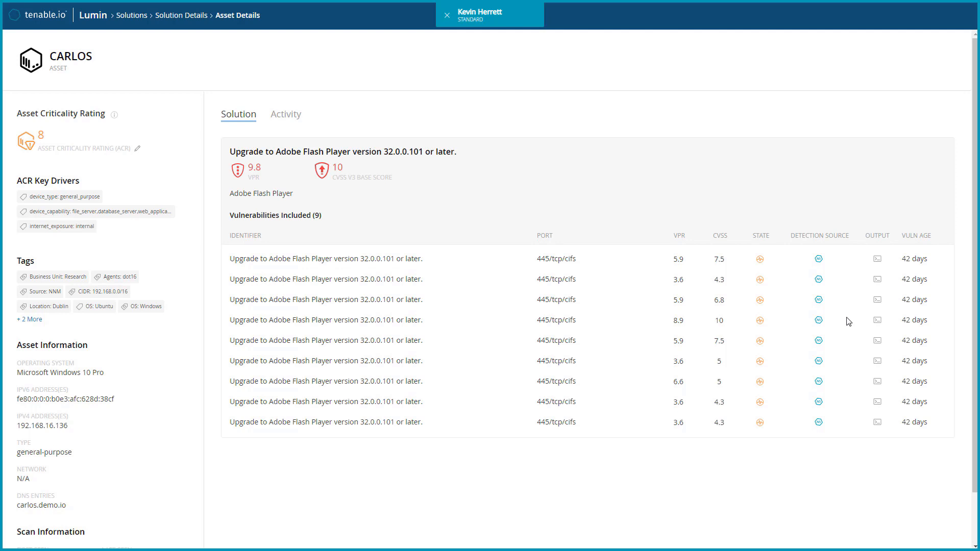
{"action": "left_click", "coordinate": [181, 14]}
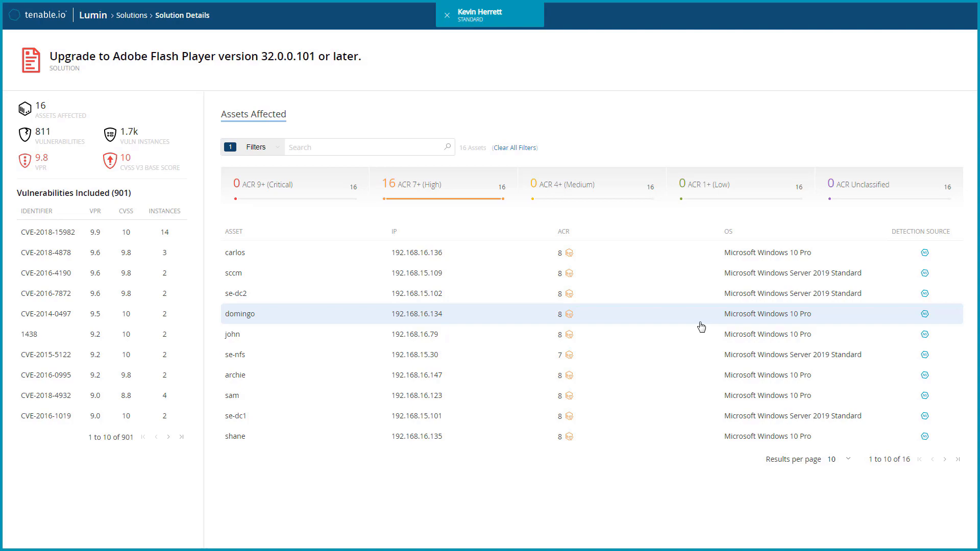
{"action": "mouse_move", "coordinate": [911, 322]}
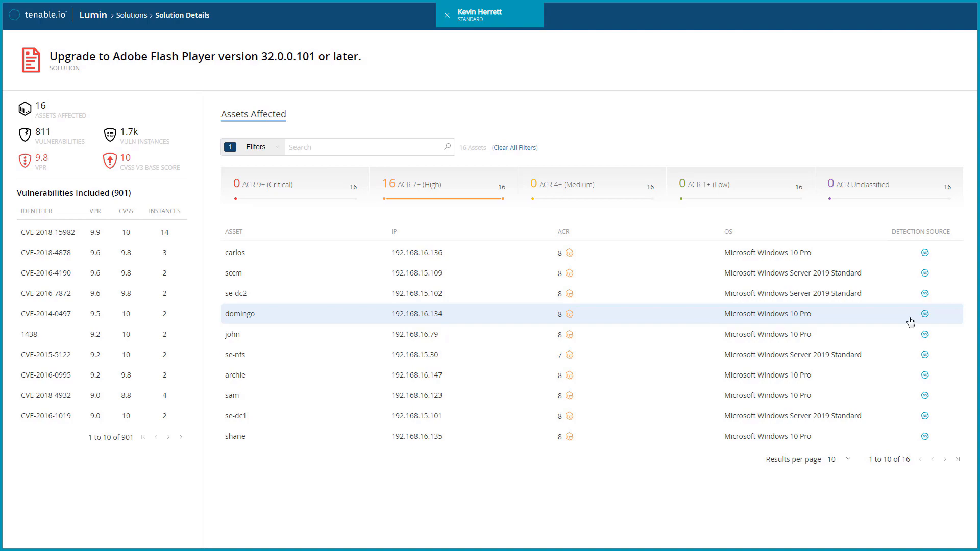